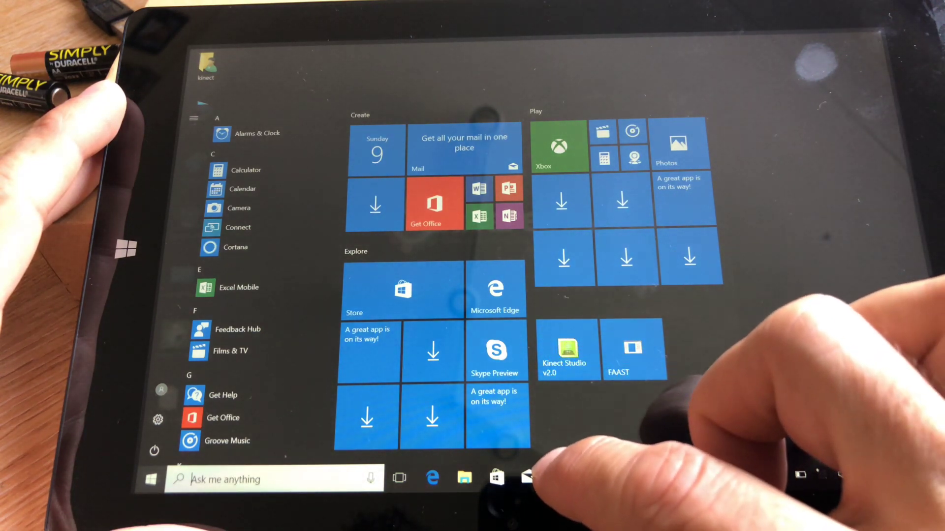
Launch Kinect Studio v2.0 from the Start menu tile.
click(565, 350)
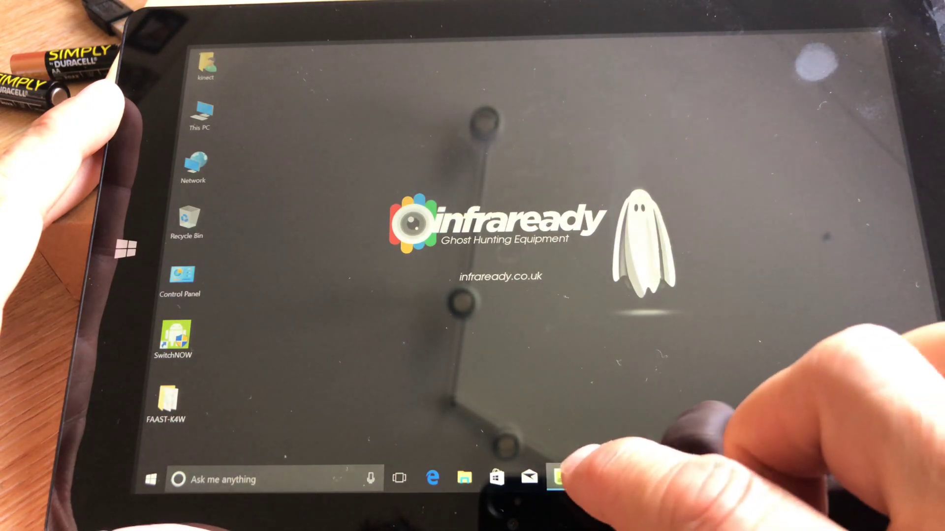
Connect Kinect Studio to the sensor so the live depth stream appears.
click(562, 479)
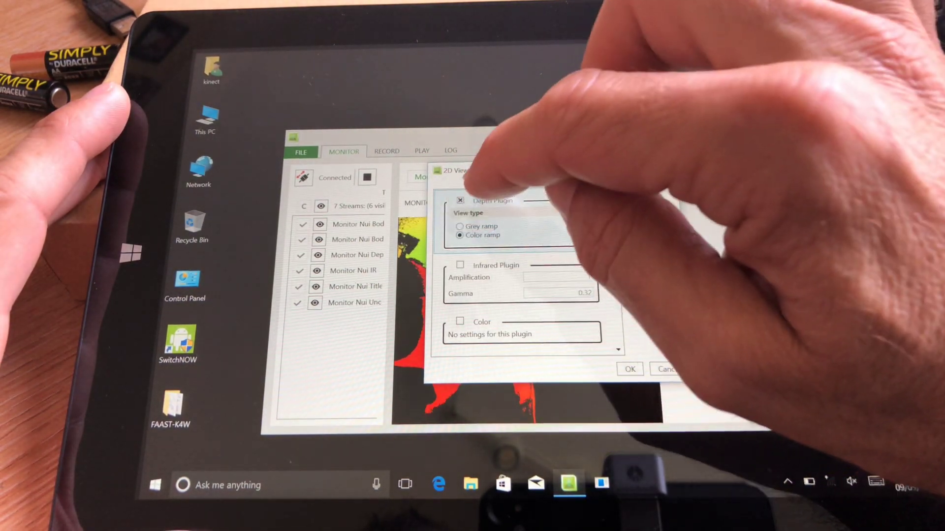
Shade the live depth view as a grey ramp, then return to the 2D view settings.
click(460, 227)
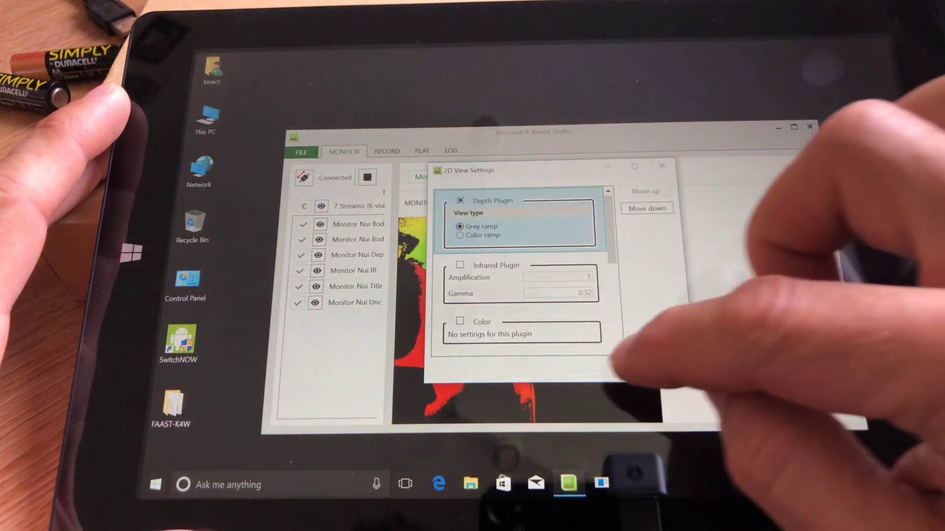
click(661, 165)
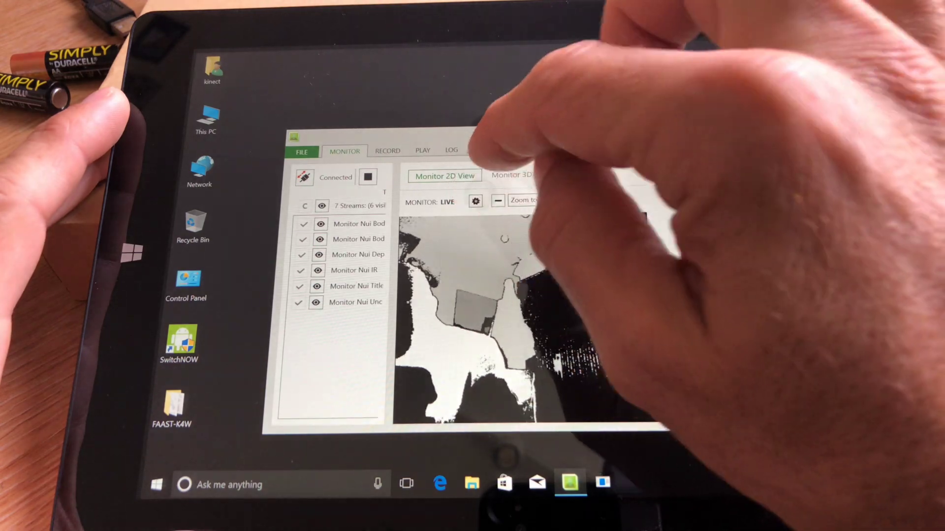
click(476, 201)
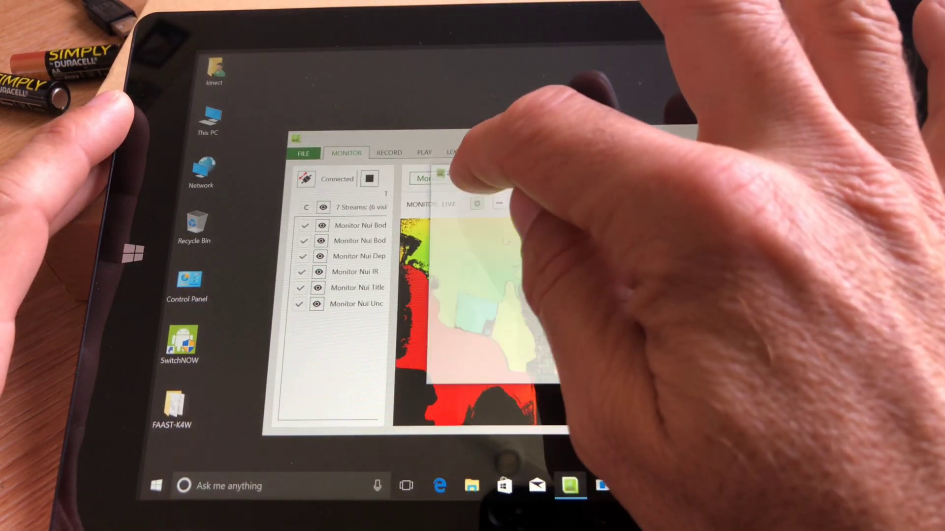
Switch the live monitor from the depth plugin to the infrared plugin.
click(449, 178)
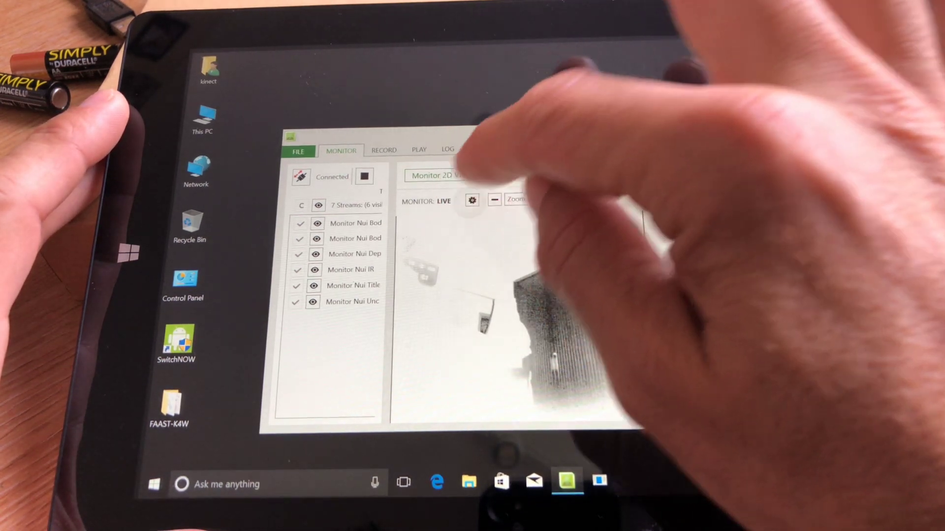
click(472, 199)
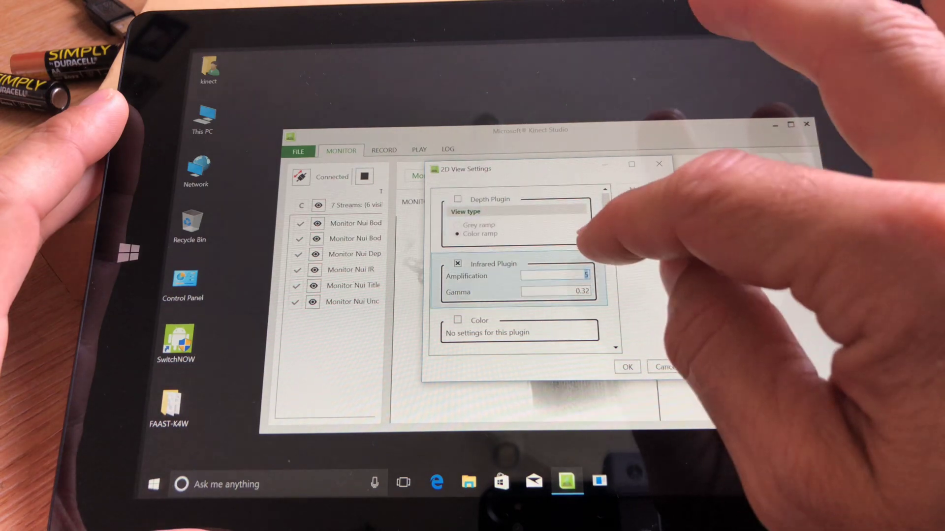
click(570, 276)
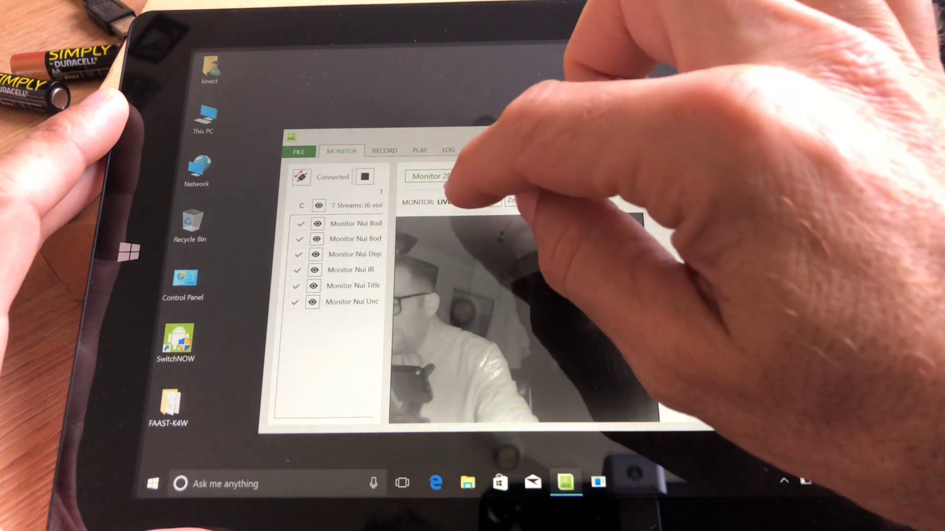
Enable the Body plugin so the pink silhouette and skeleton overlay the view.
click(516, 200)
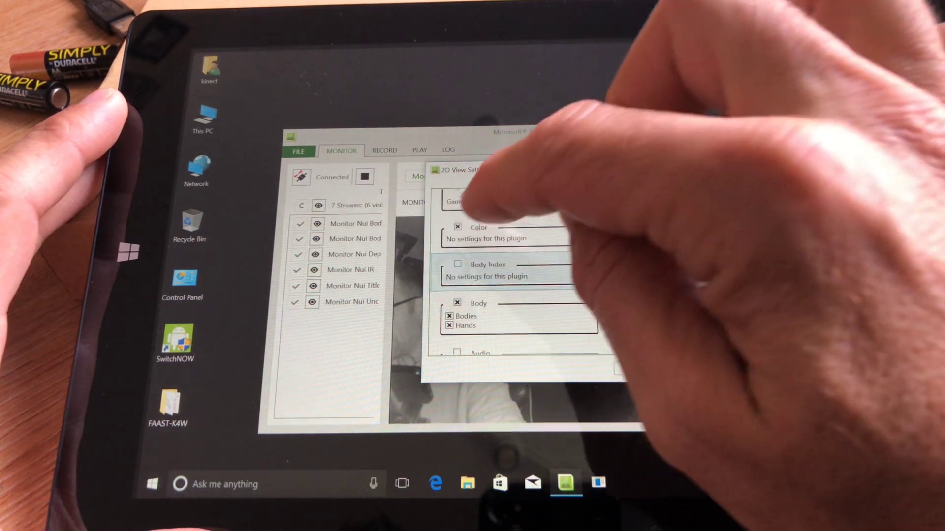
click(457, 264)
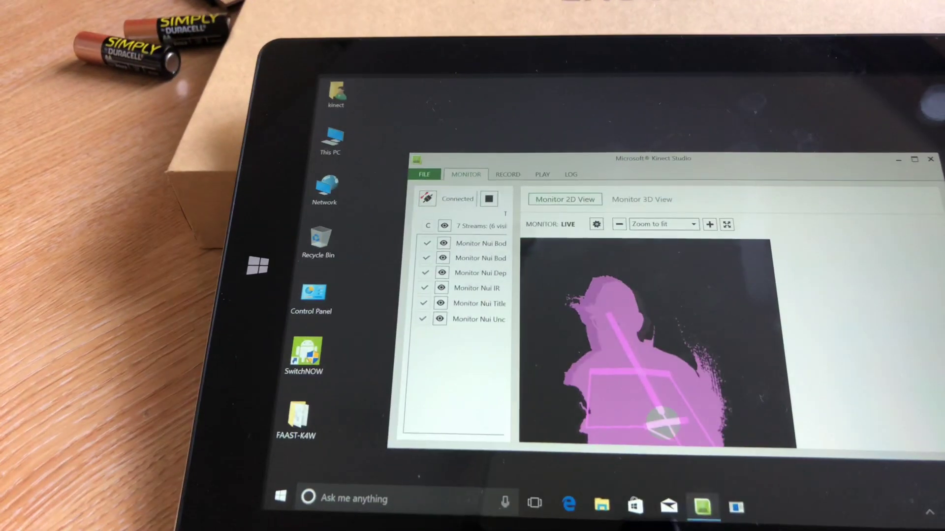
Show the colour feed with skeleton overlay, then close Kinect Studio.
click(596, 225)
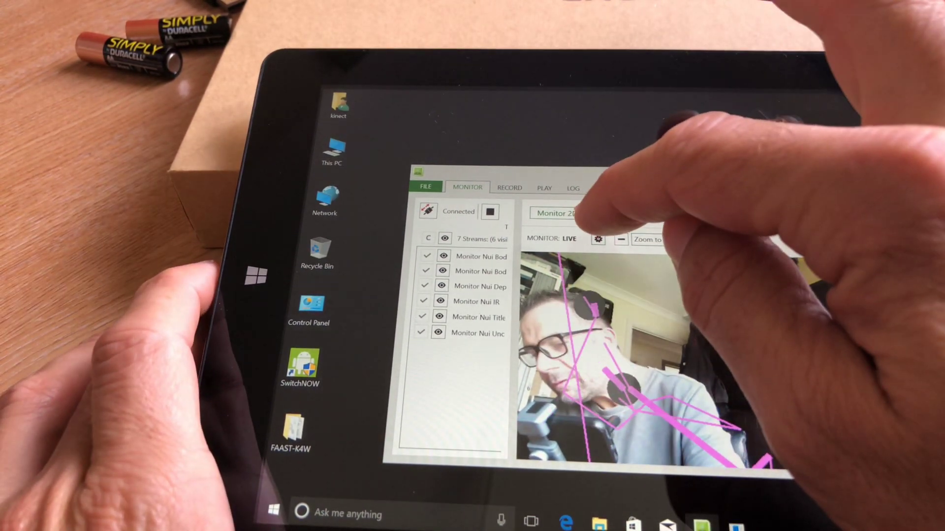
click(596, 238)
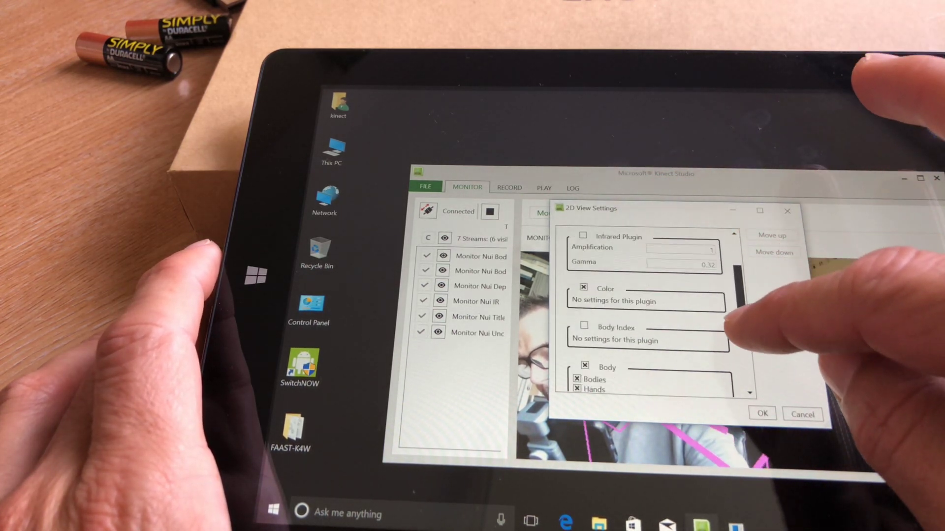
scroll(down, 3)
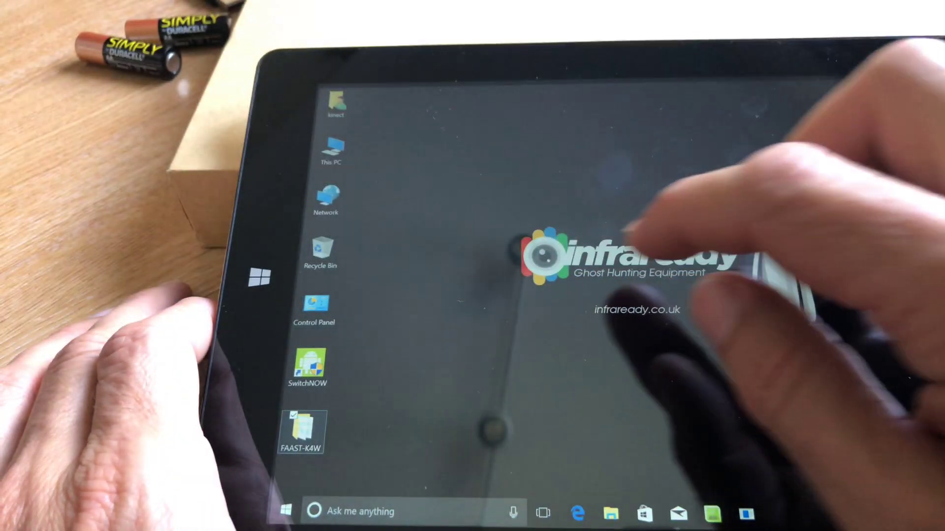
Launch FAAST from the FAAST-K4W desktop folder.
double_click(303, 431)
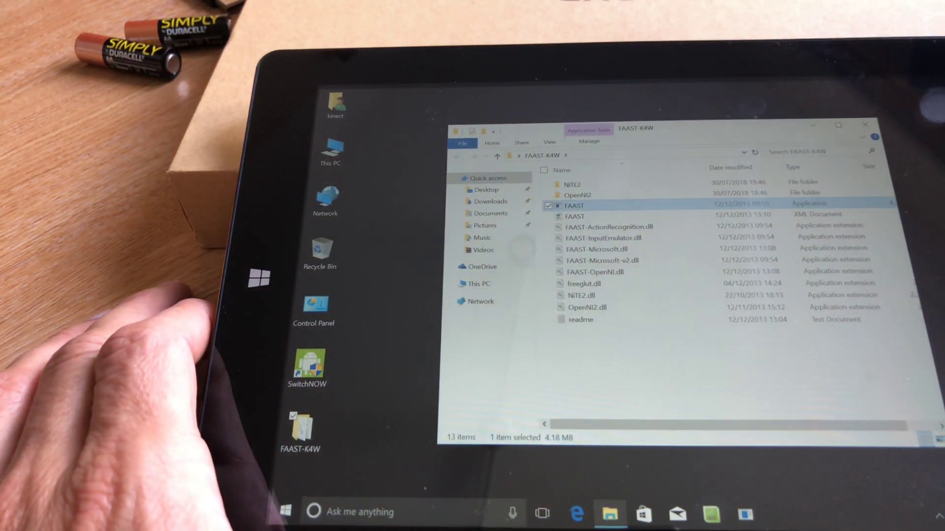
double_click(574, 205)
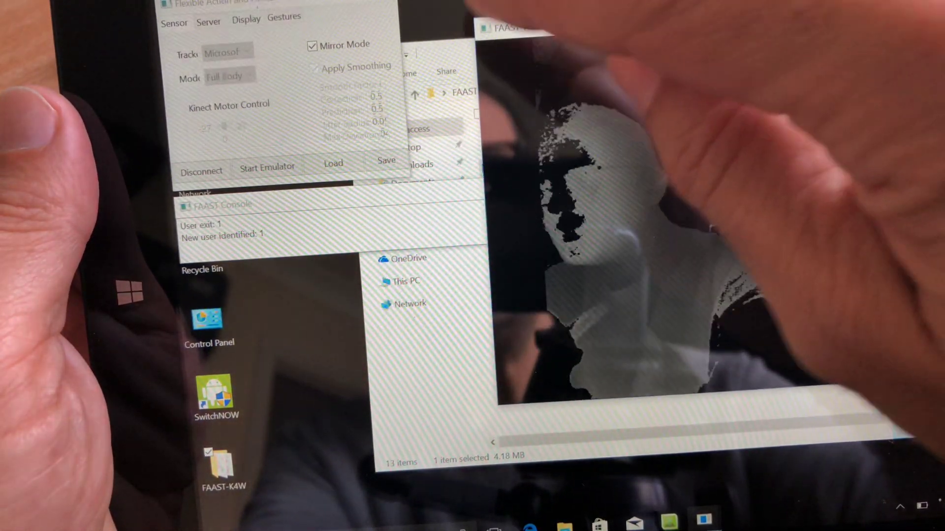
Turn off Mirror Mode while FAAST tracks the user's red skeleton.
click(312, 44)
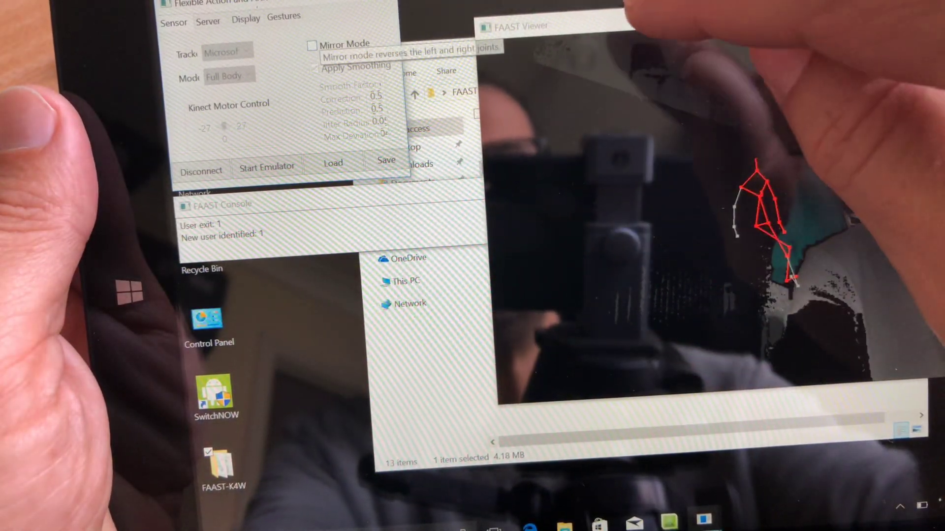